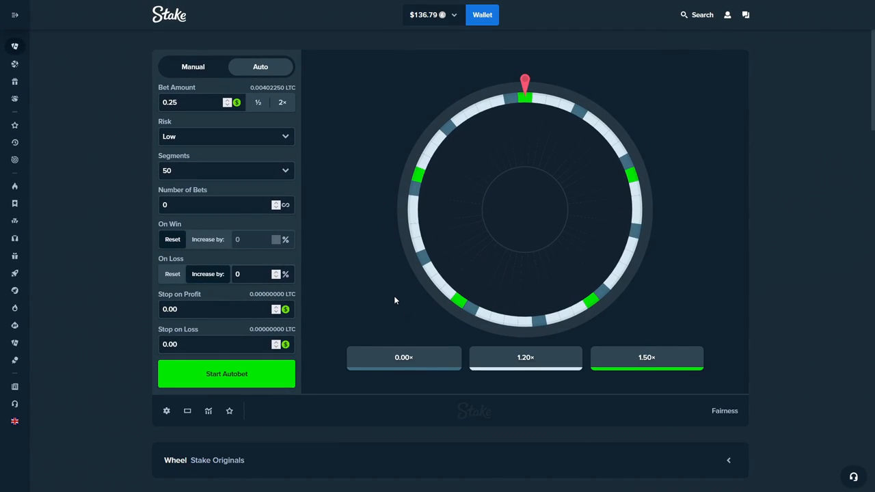
pyautogui.moveTo(341, 363)
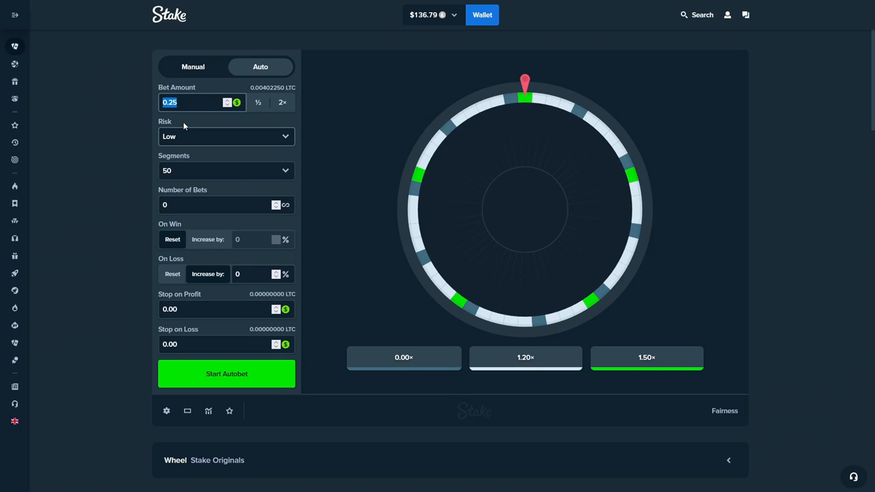
# Enter 0.2 as the Wheel autobet bet amount
pyautogui.write('0.2')
pyautogui.click(252, 274)
pyautogui.write('500')
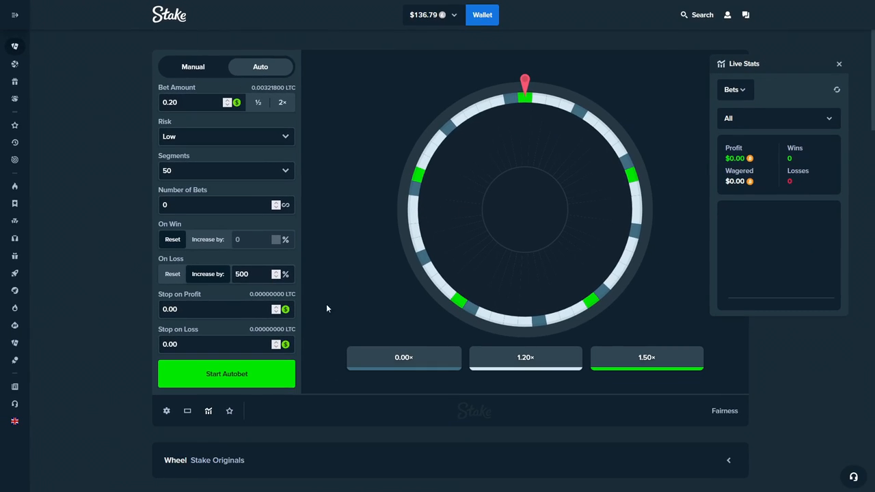
# Start the Wheel autobet at the 0.20 base bet with 500% on-loss increase
pyautogui.click(226, 373)
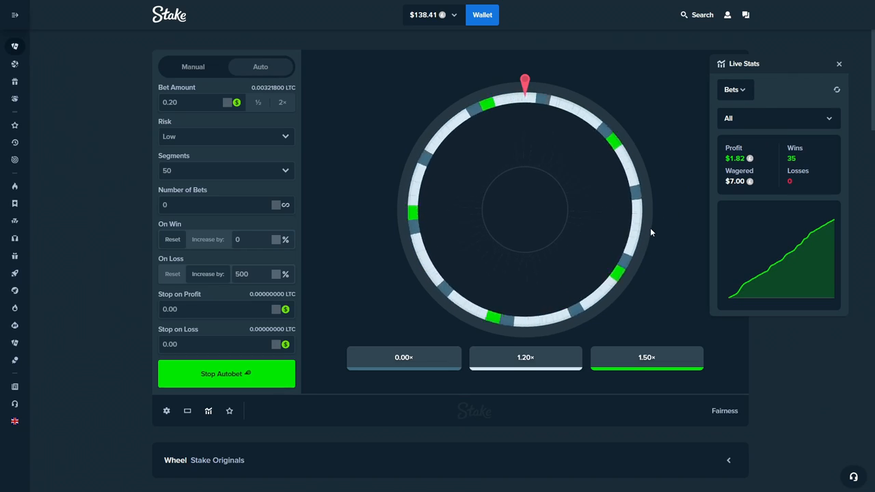
# Stop the autobet once the bet has escalated to 43.20
pyautogui.click(166, 411)
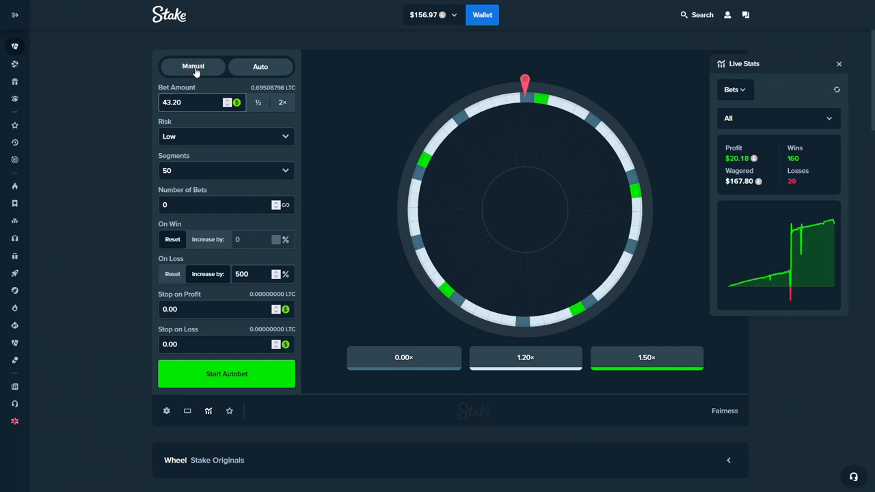
# Place manual 43.20 Wheel bets, a loss then a 1.50× win, and return to Auto
pyautogui.click(193, 66)
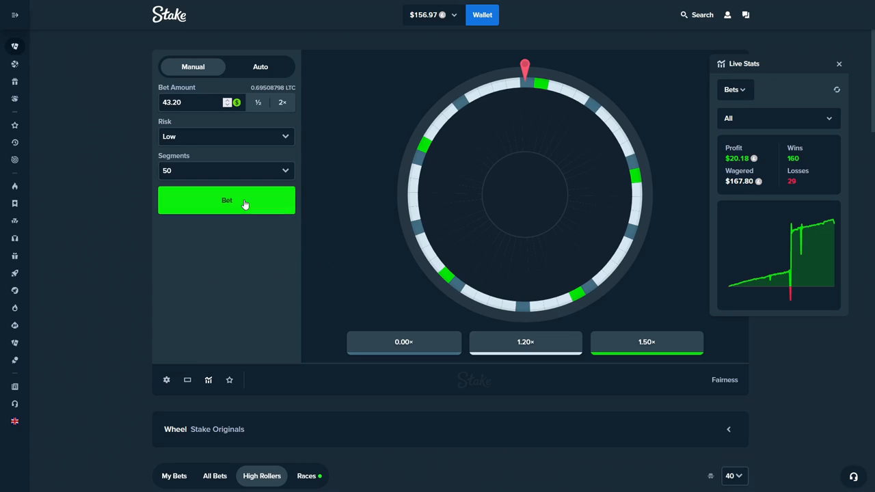
pyautogui.click(226, 201)
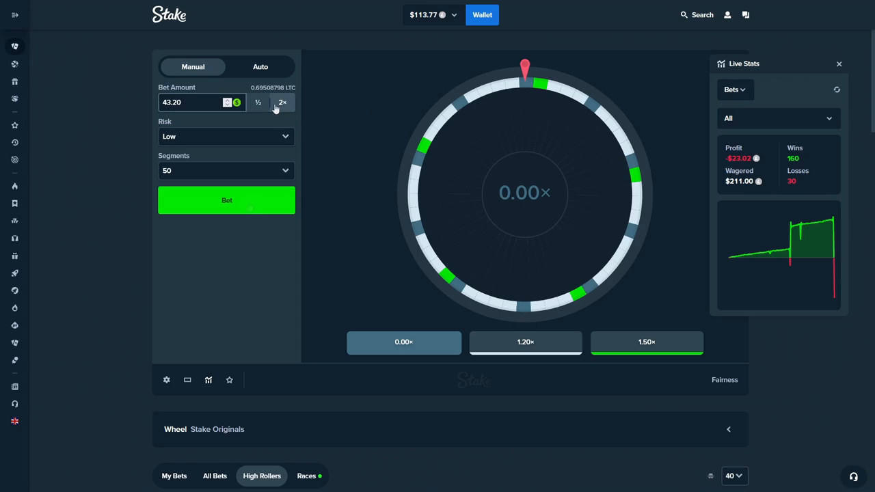
pyautogui.click(227, 200)
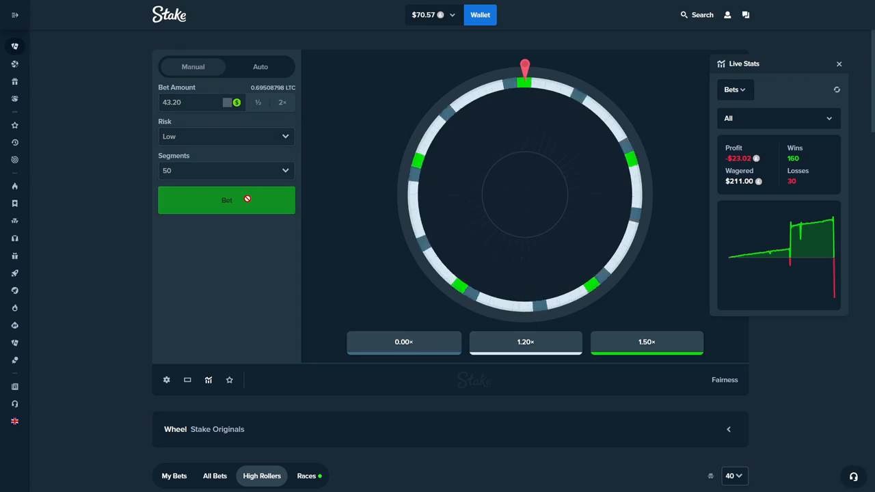
pyautogui.click(226, 199)
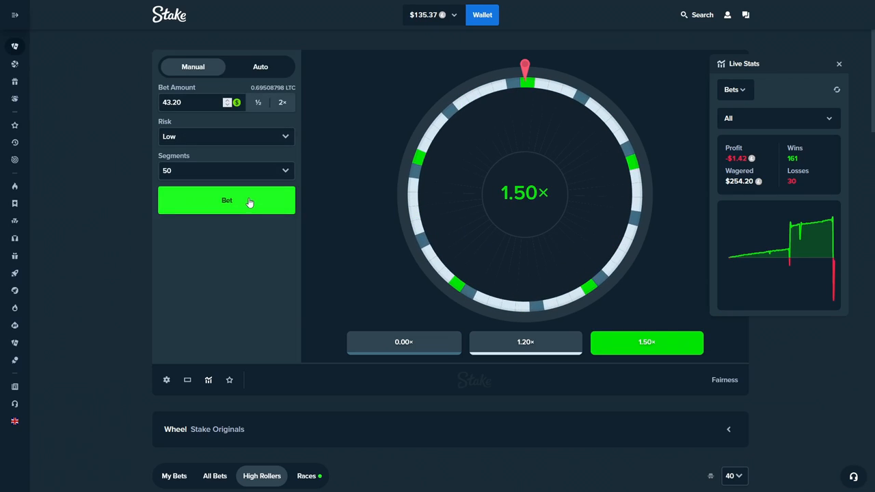
pyautogui.click(260, 67)
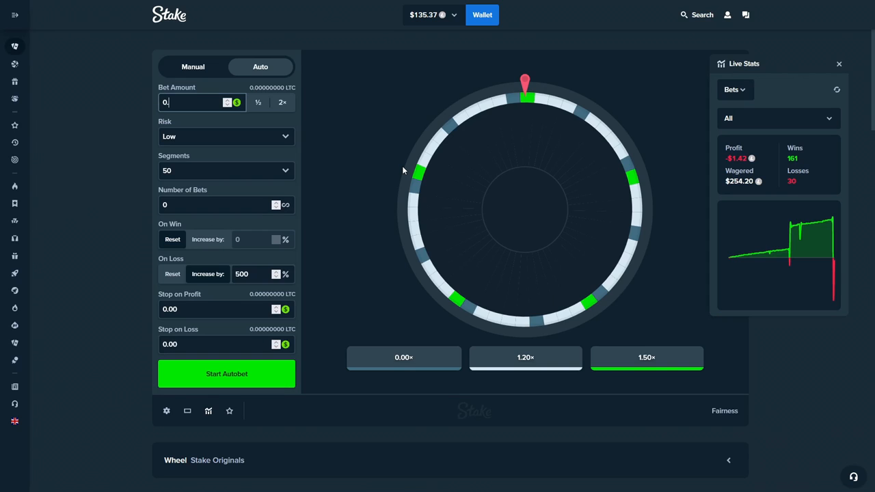
# Enter 0.05 as the autobet base bet amount
pyautogui.write('0.05')
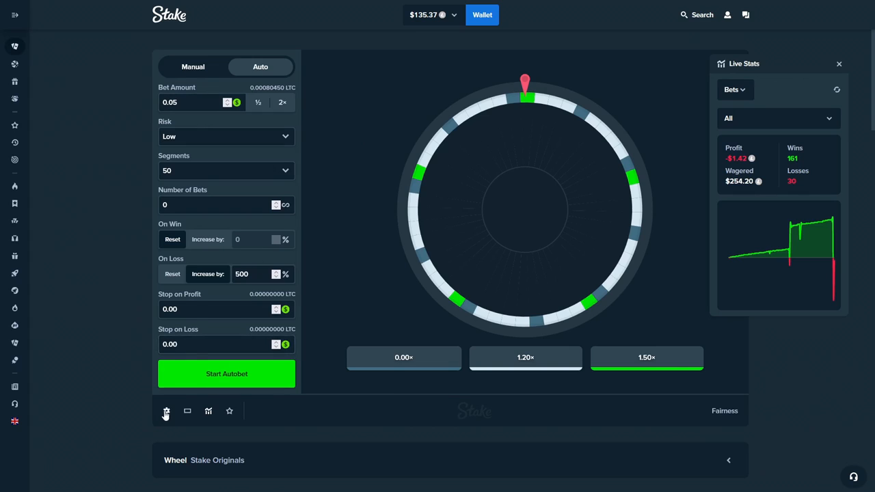
pyautogui.moveTo(668, 270)
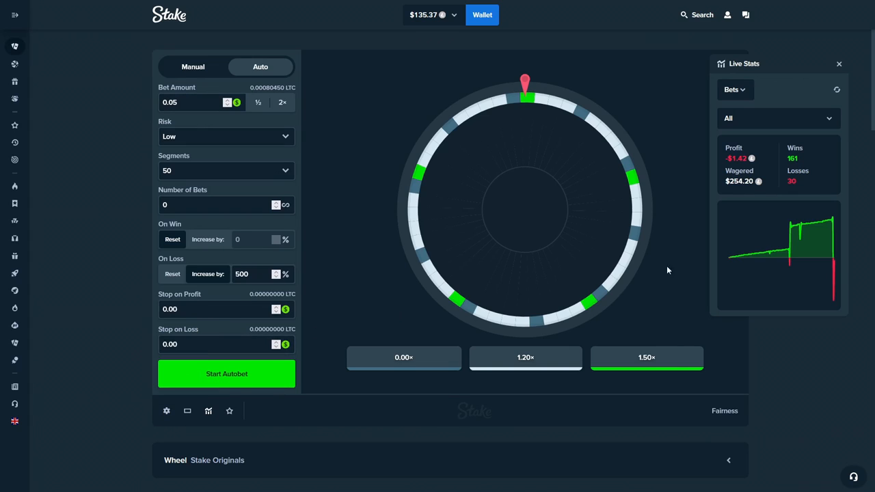
pyautogui.moveTo(630, 284)
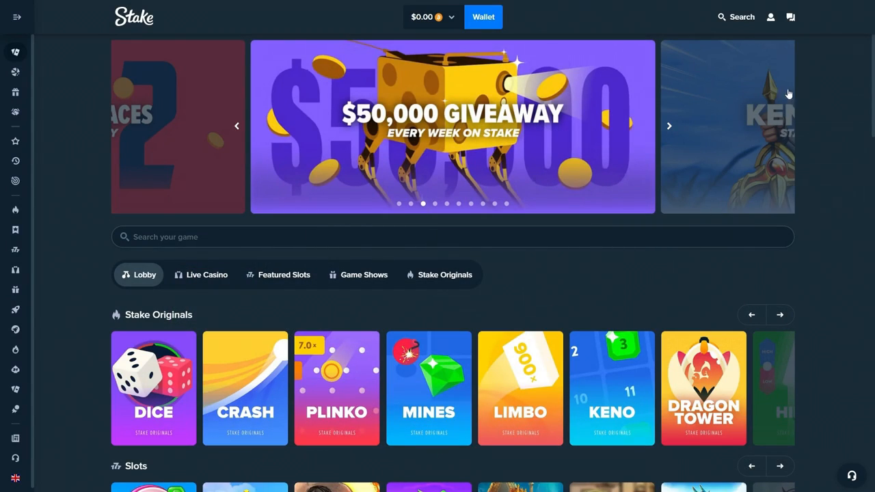
# View the VIP Rakeback tab via account Settings > Offers, then close it
pyautogui.click(771, 16)
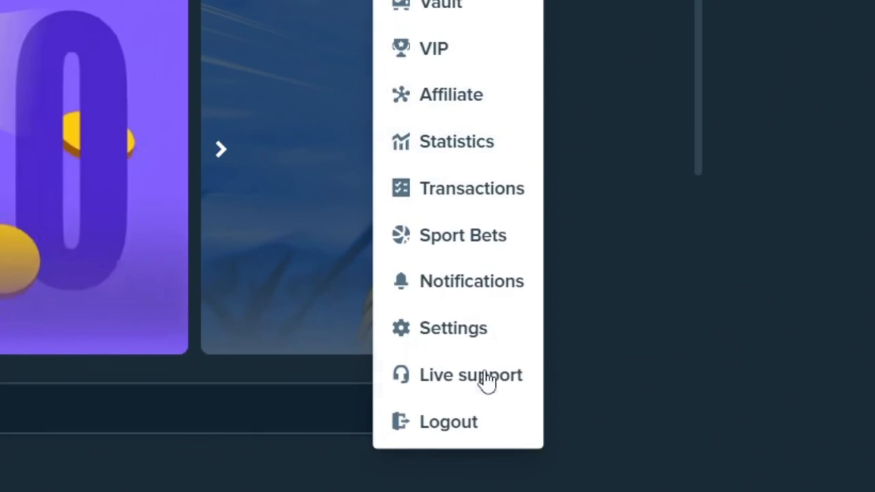
pyautogui.click(452, 328)
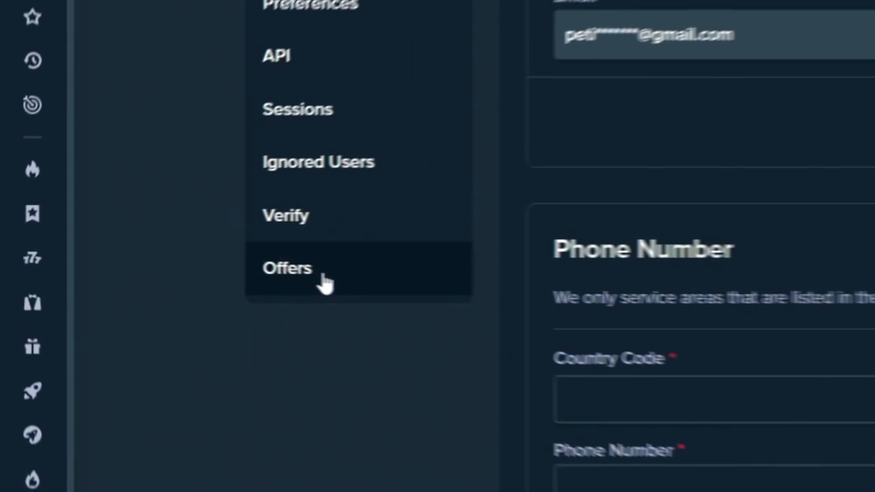
pyautogui.click(287, 267)
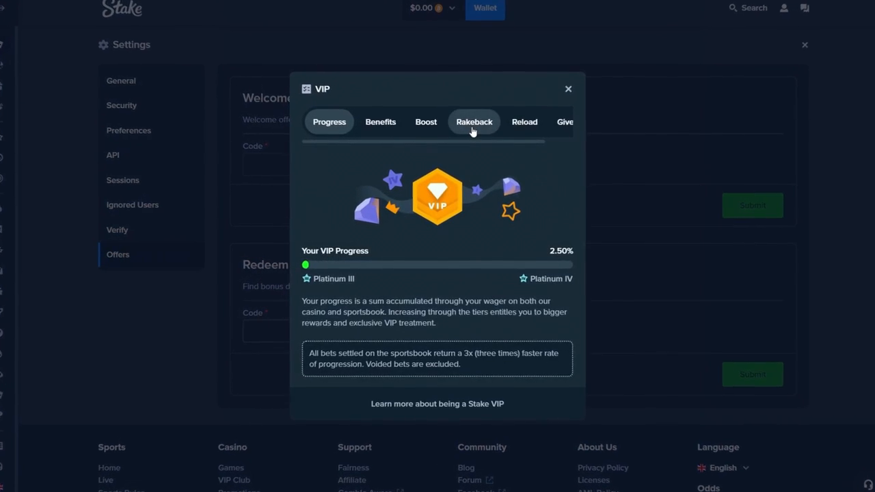
pyautogui.click(473, 122)
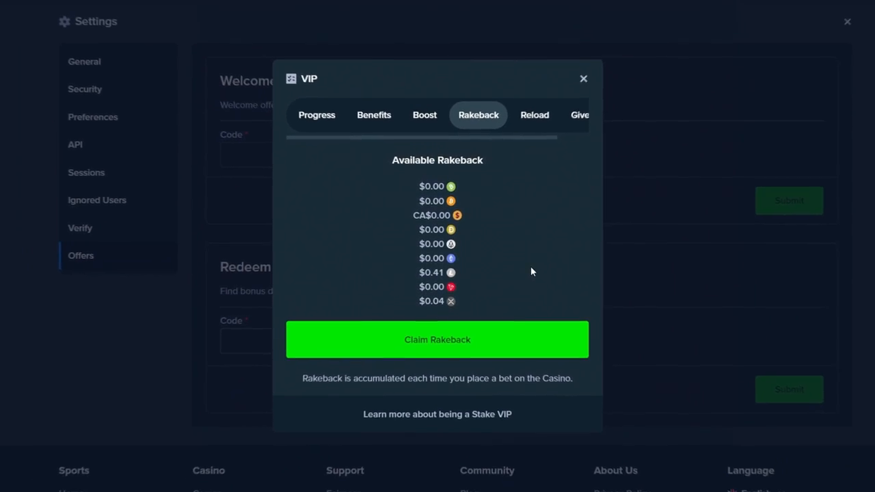
pyautogui.click(584, 79)
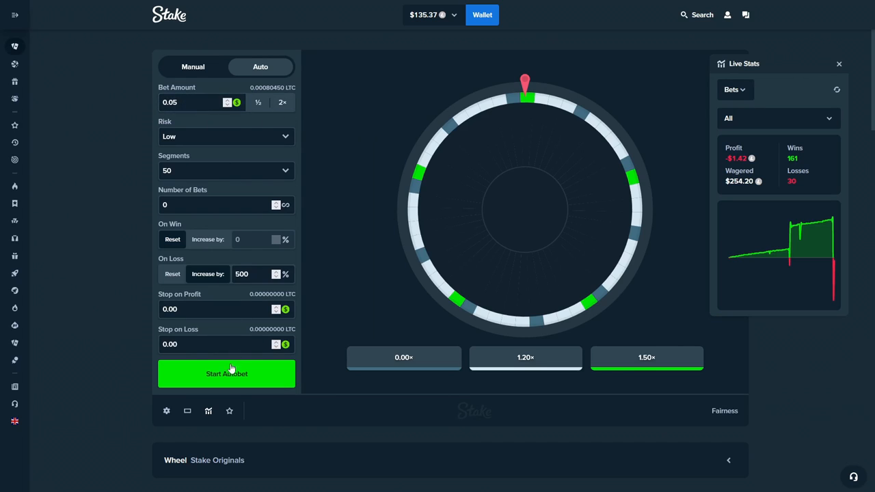
# Run the 0.05 low-risk Wheel autobet, bringing profit to $4.62
pyautogui.click(226, 374)
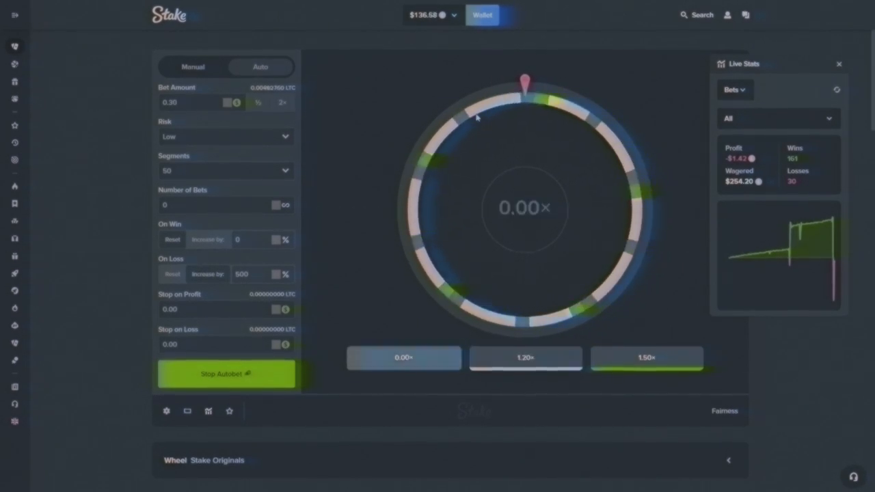
pyautogui.click(226, 374)
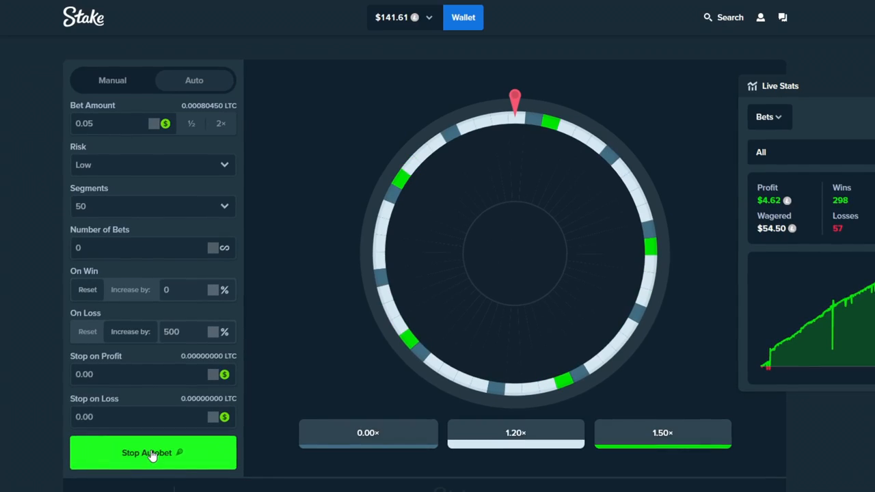
# Stop the autobet, set risk to Medium and enter 110 as on-loss increase
pyautogui.click(151, 453)
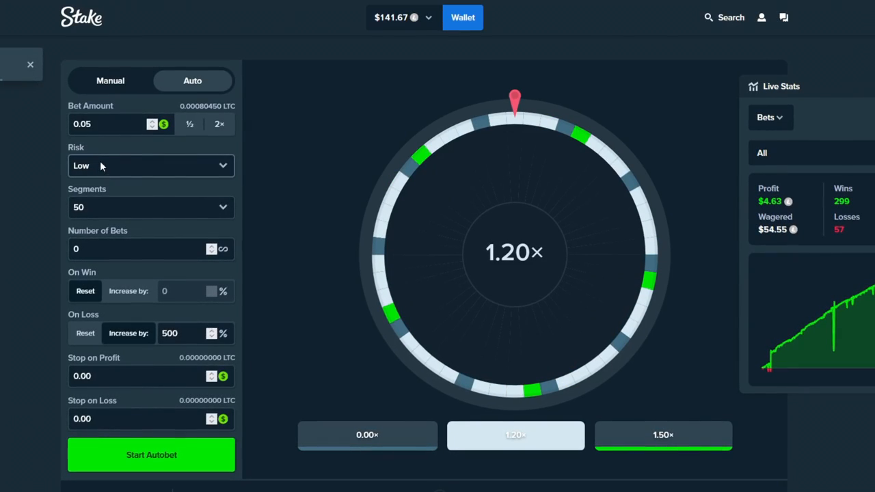
pyautogui.click(150, 165)
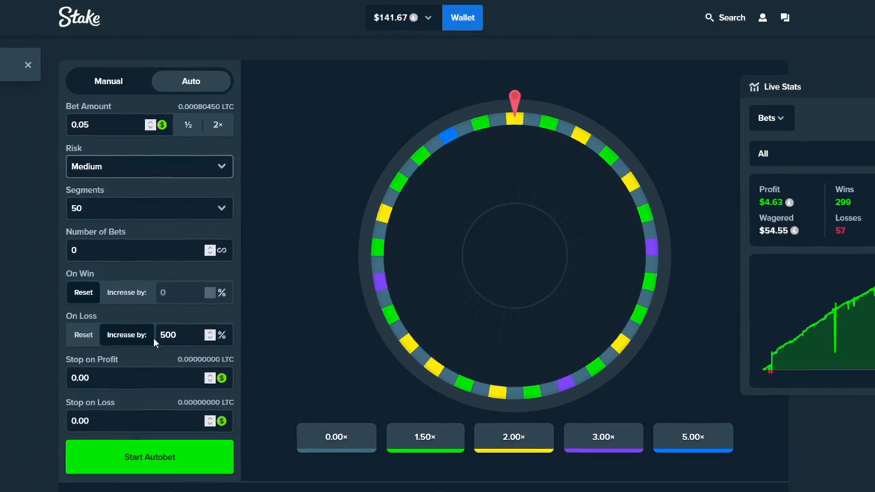
pyautogui.tripleClick(168, 335)
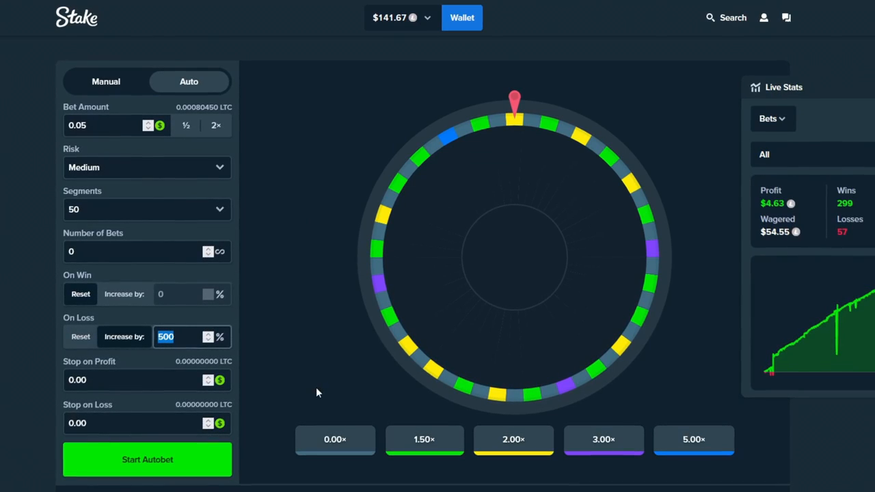
pyautogui.write('110')
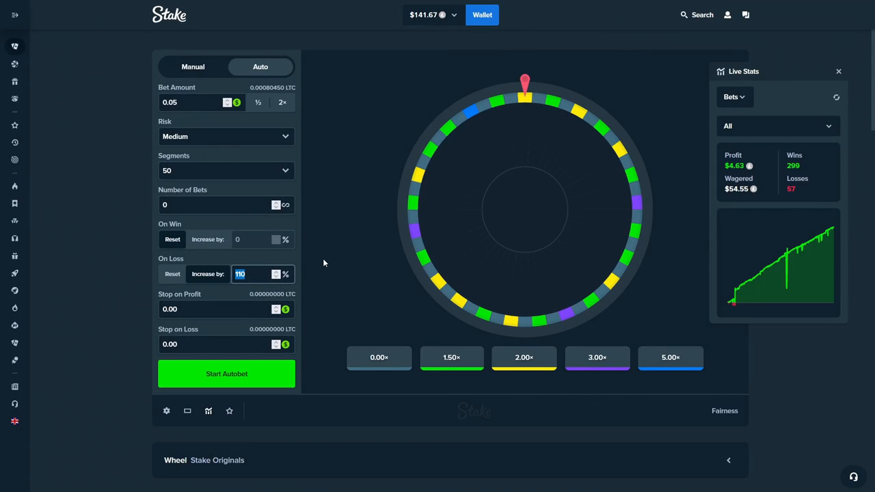
pyautogui.moveTo(501, 107)
pyautogui.write('200')
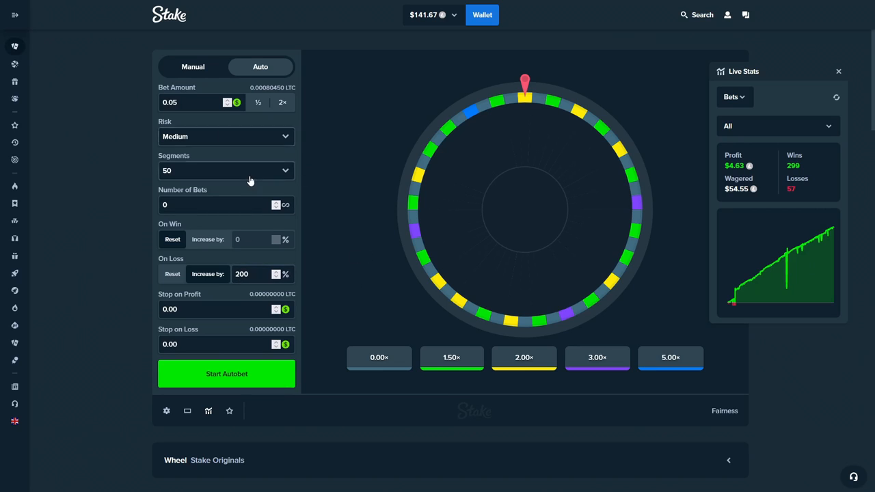
pyautogui.moveTo(381, 209)
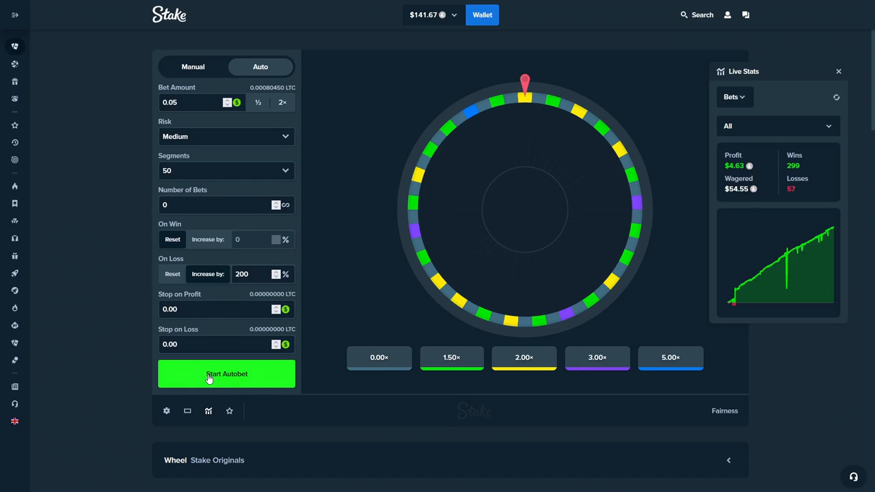
pyautogui.click(226, 374)
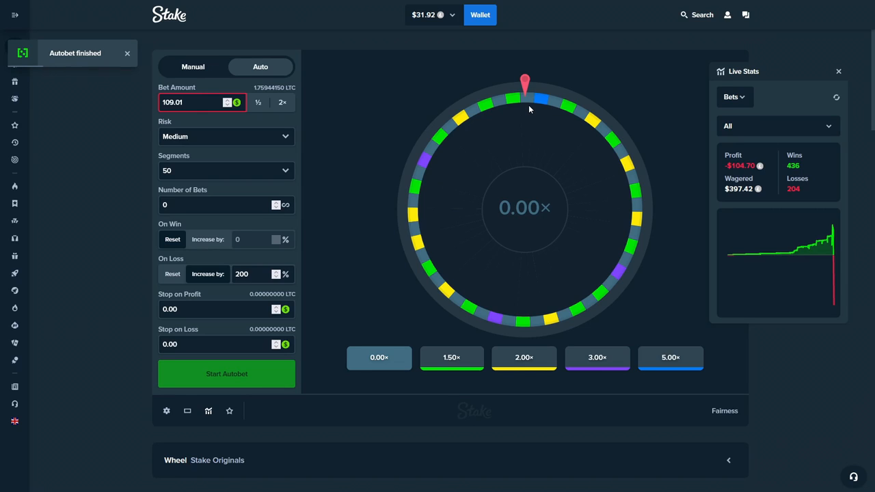
# Dismiss the Autobet finished notice and switch the Wheel to manual betting
pyautogui.click(126, 54)
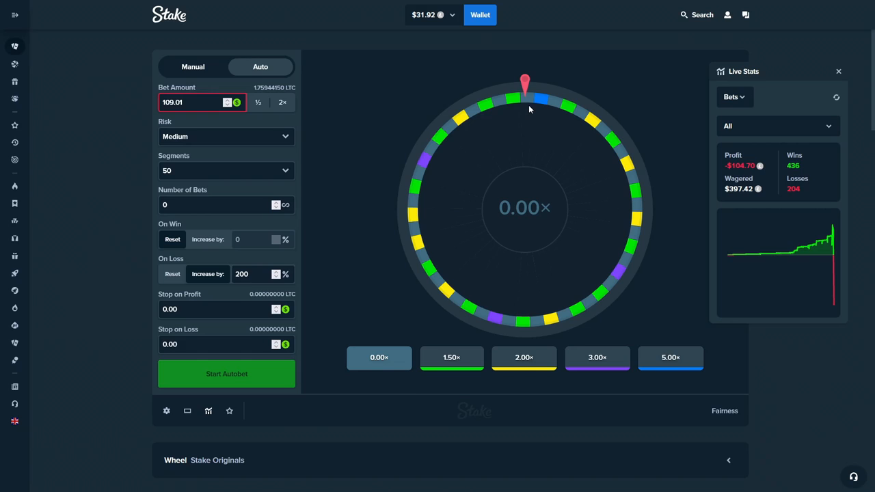
pyautogui.moveTo(466, 137)
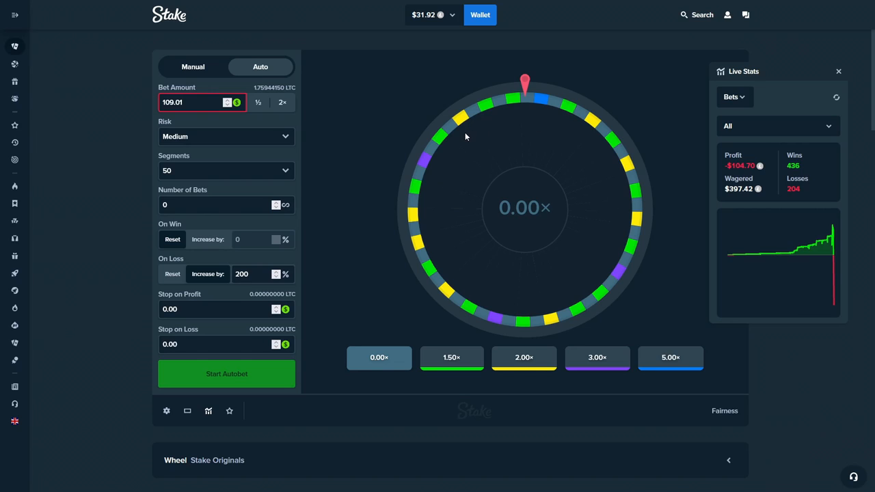
pyautogui.moveTo(829, 238)
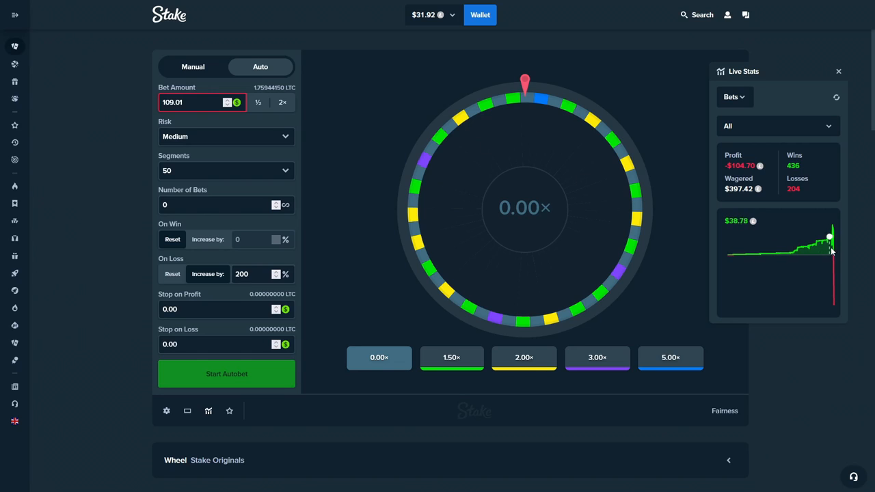
pyautogui.moveTo(694, 229)
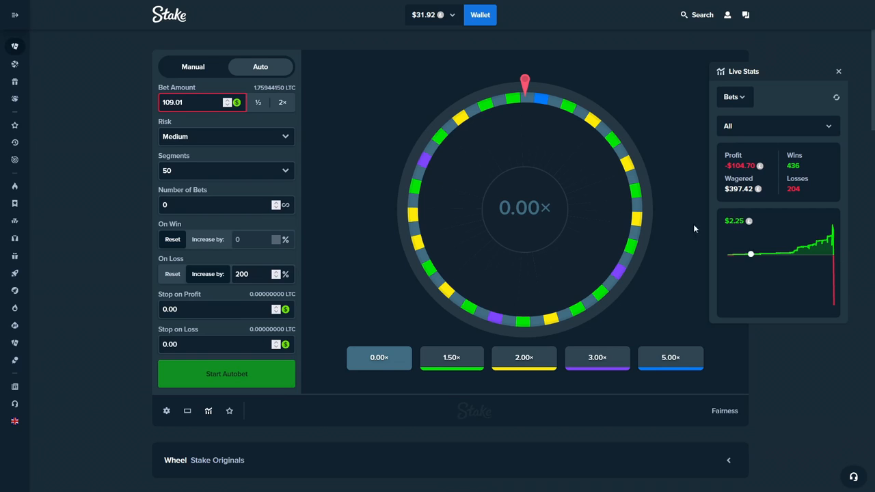
pyautogui.moveTo(552, 210)
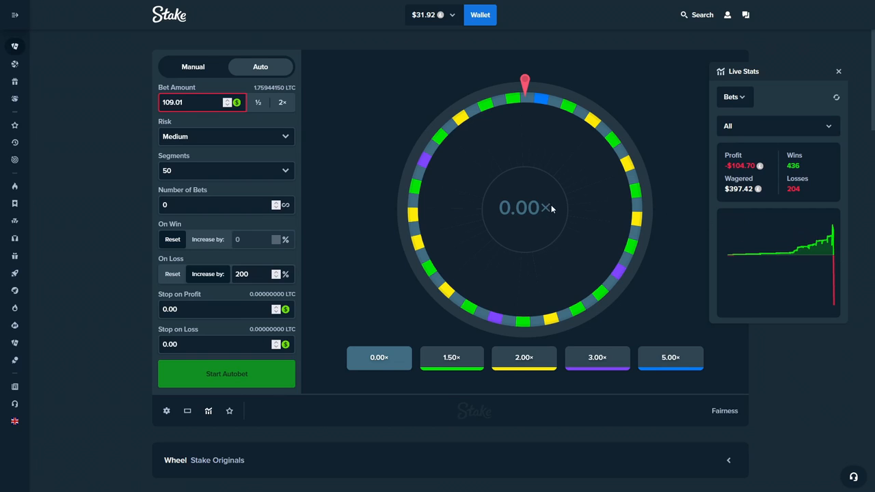
pyautogui.click(192, 66)
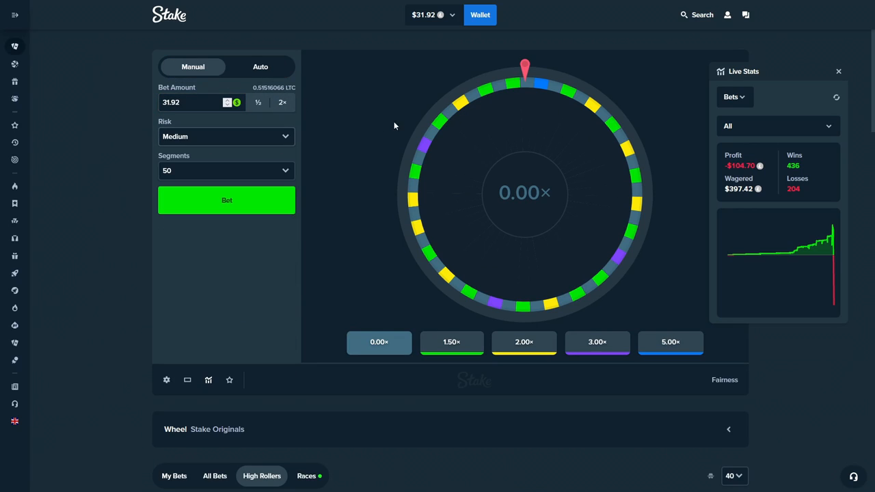
# Bet all-in 31.92 then 47.88, winning 1.50× and 2.00× to reach $95.75
pyautogui.click(166, 379)
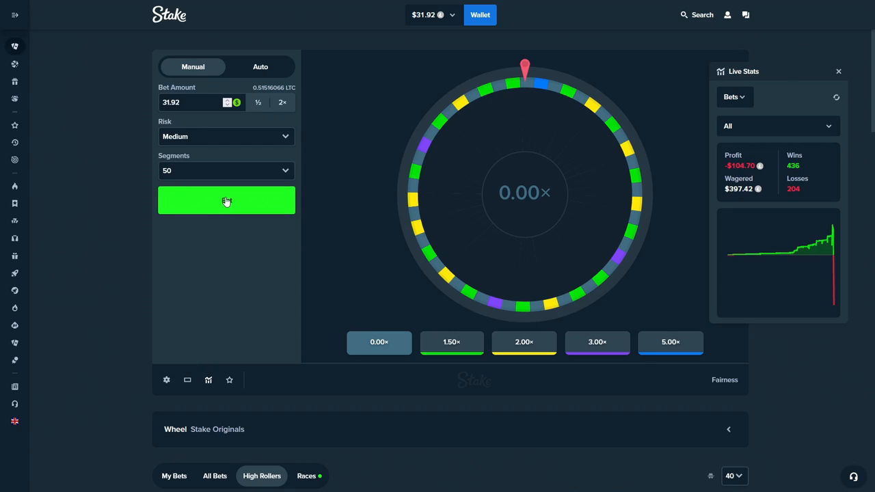
pyautogui.click(227, 200)
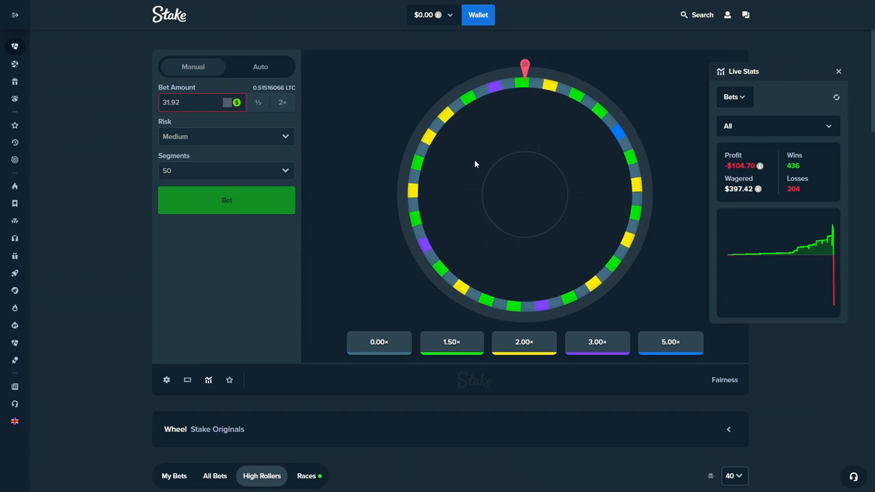
pyautogui.click(227, 199)
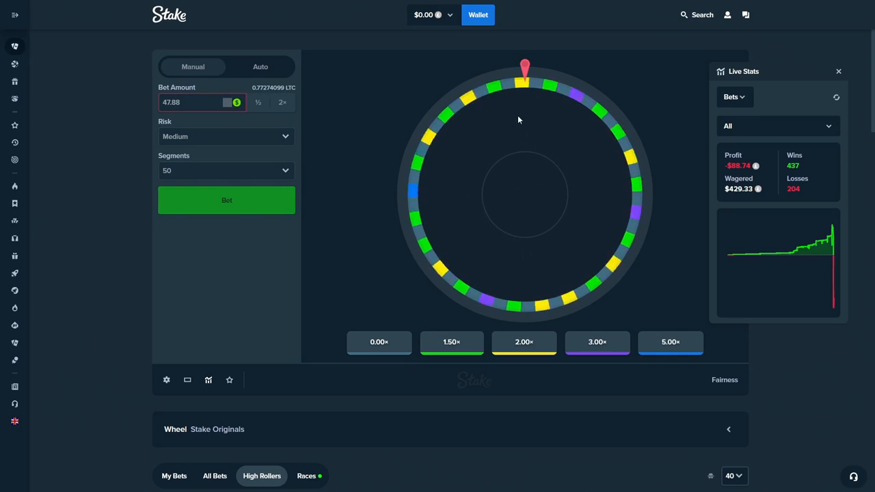
pyautogui.click(226, 200)
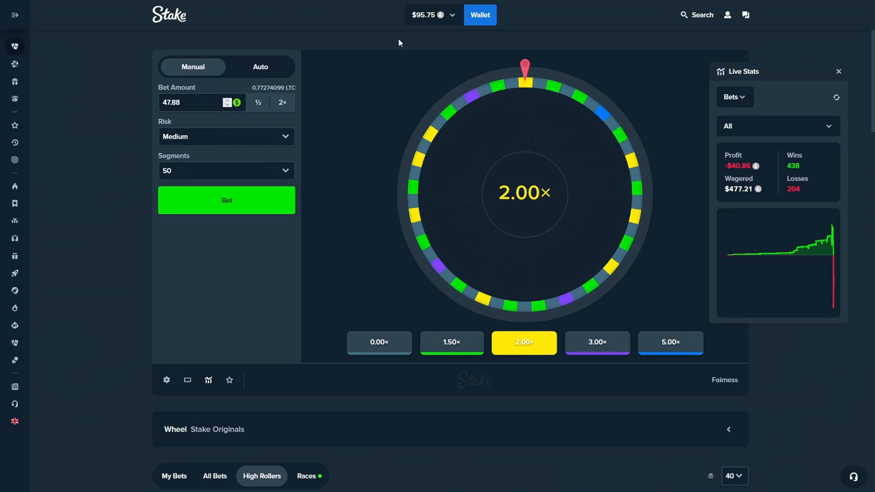
pyautogui.moveTo(498, 174)
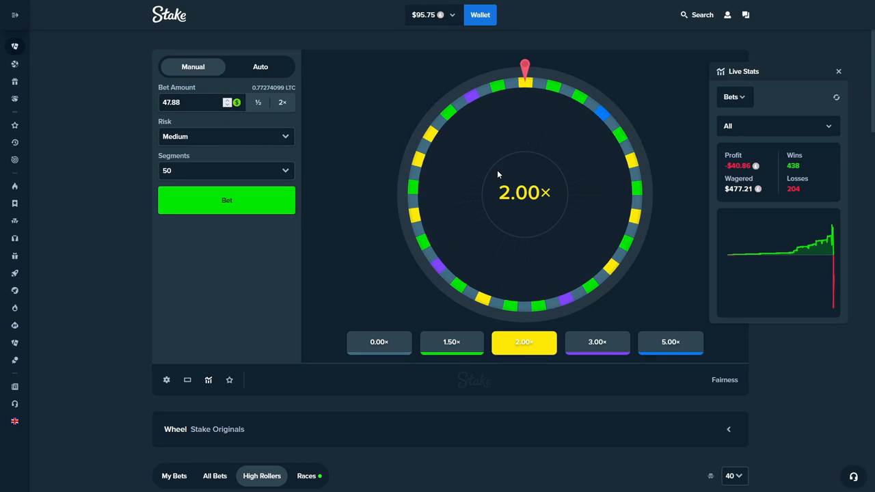